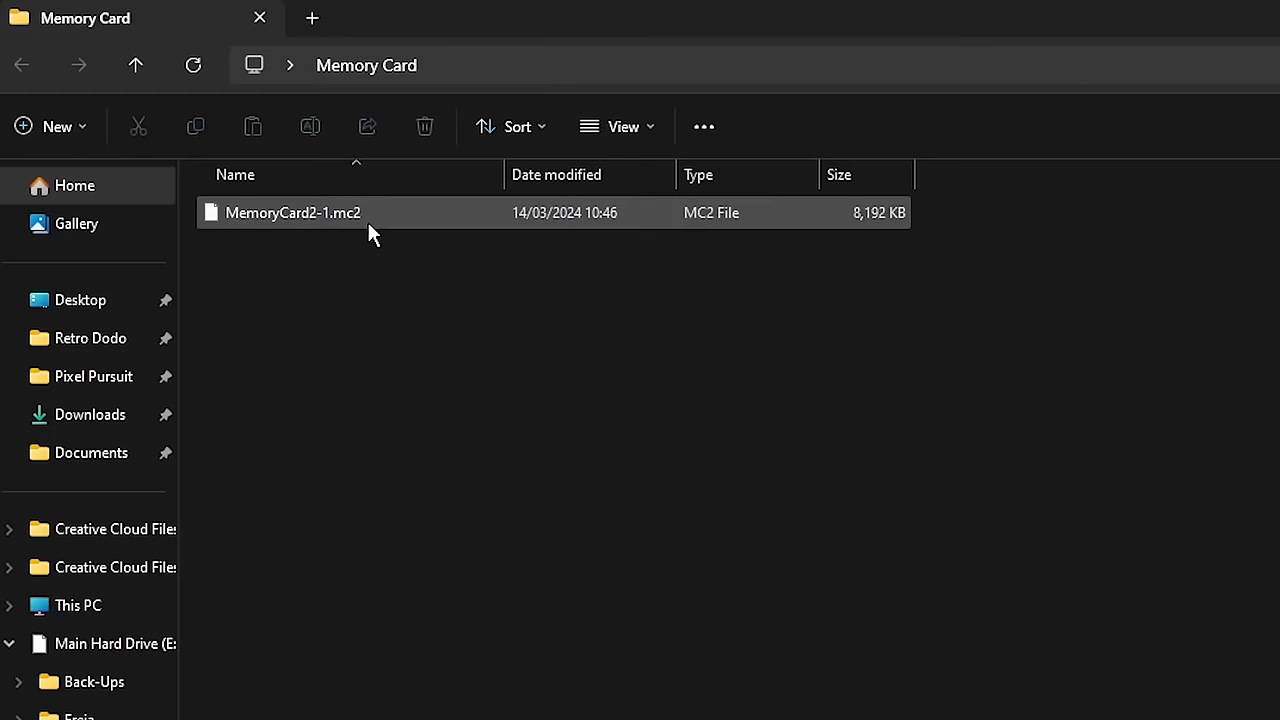
Rename MemoryCard2-1.mc2 to MemoryCard2-1.bin and confirm the extension change warning.
click(292, 212)
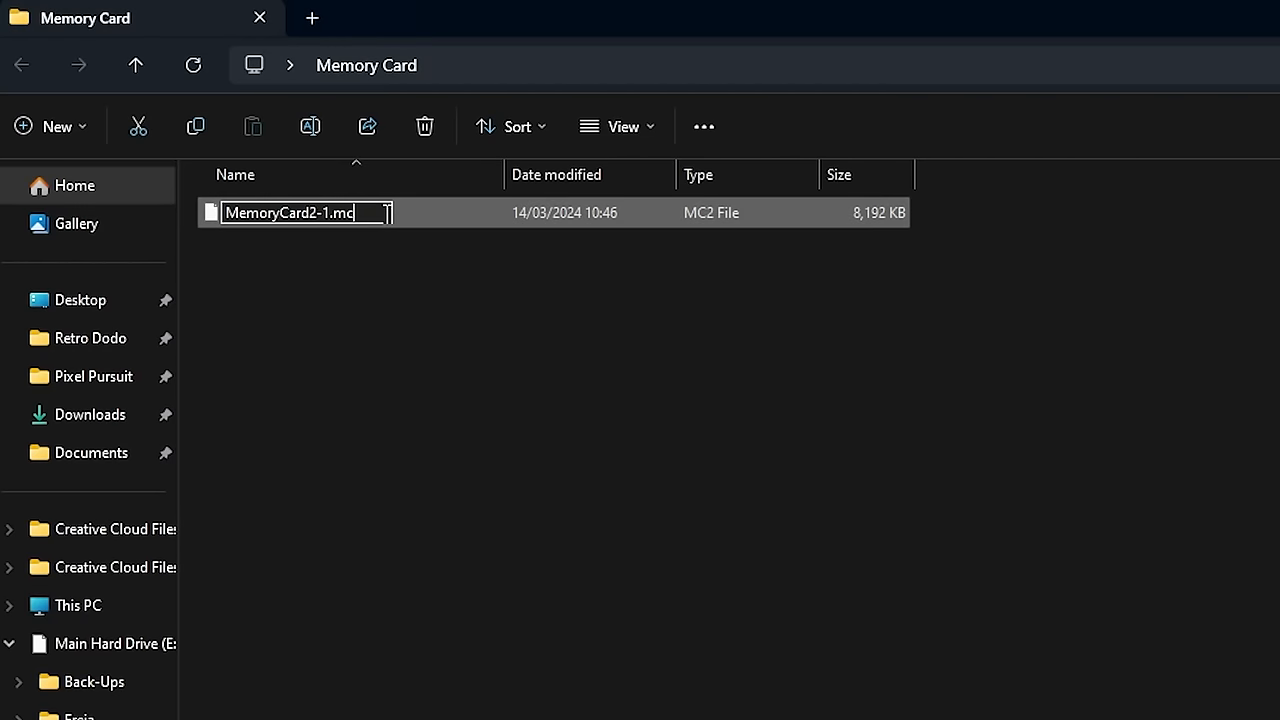
text(bin)
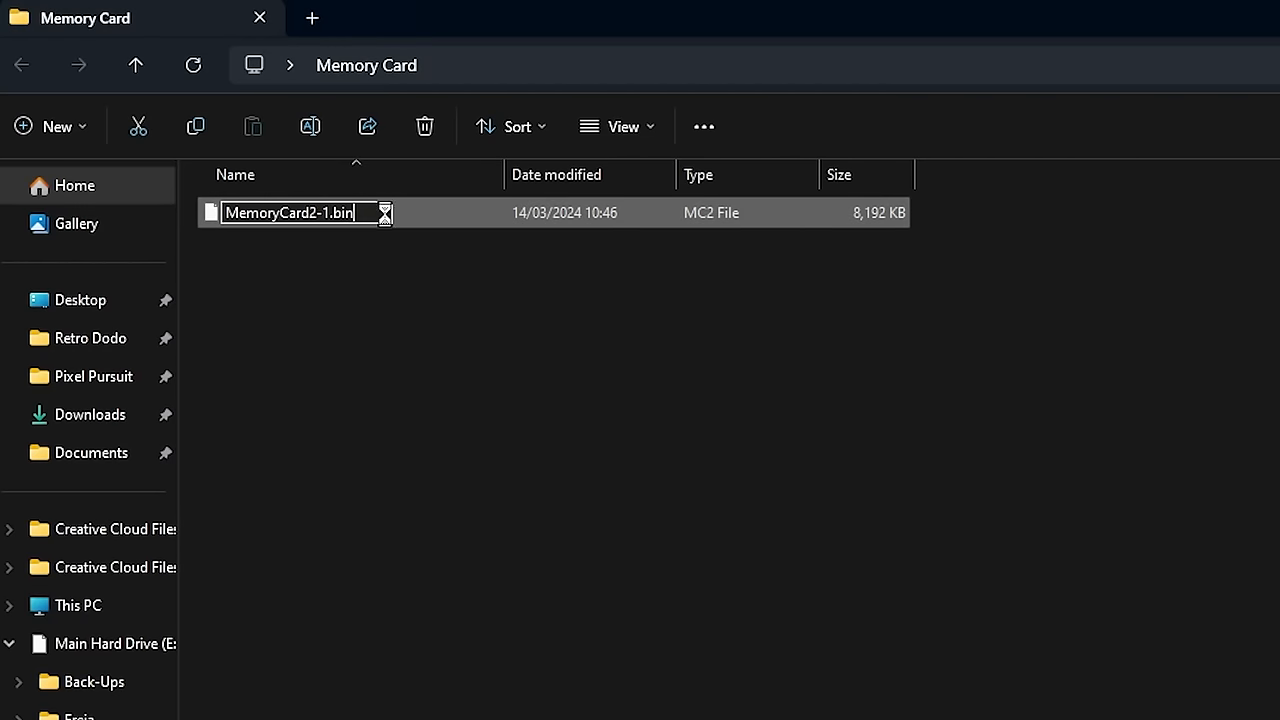
key(Enter)
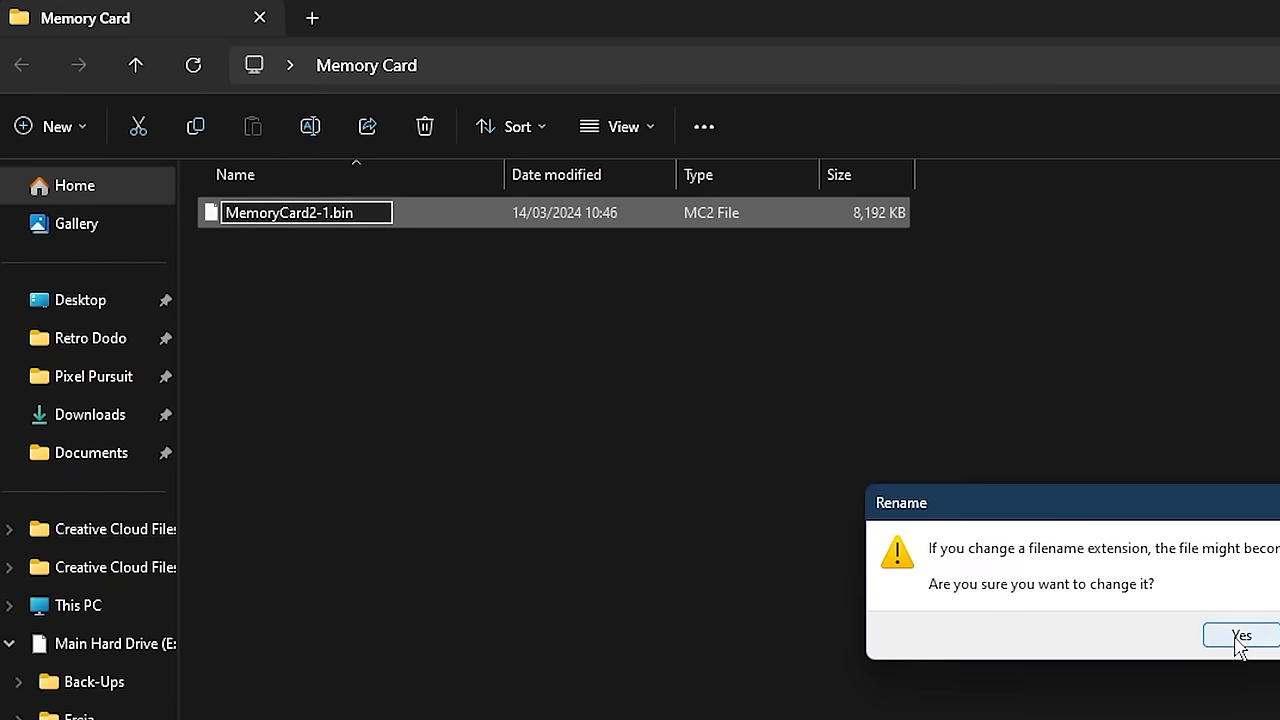
click(1240, 632)
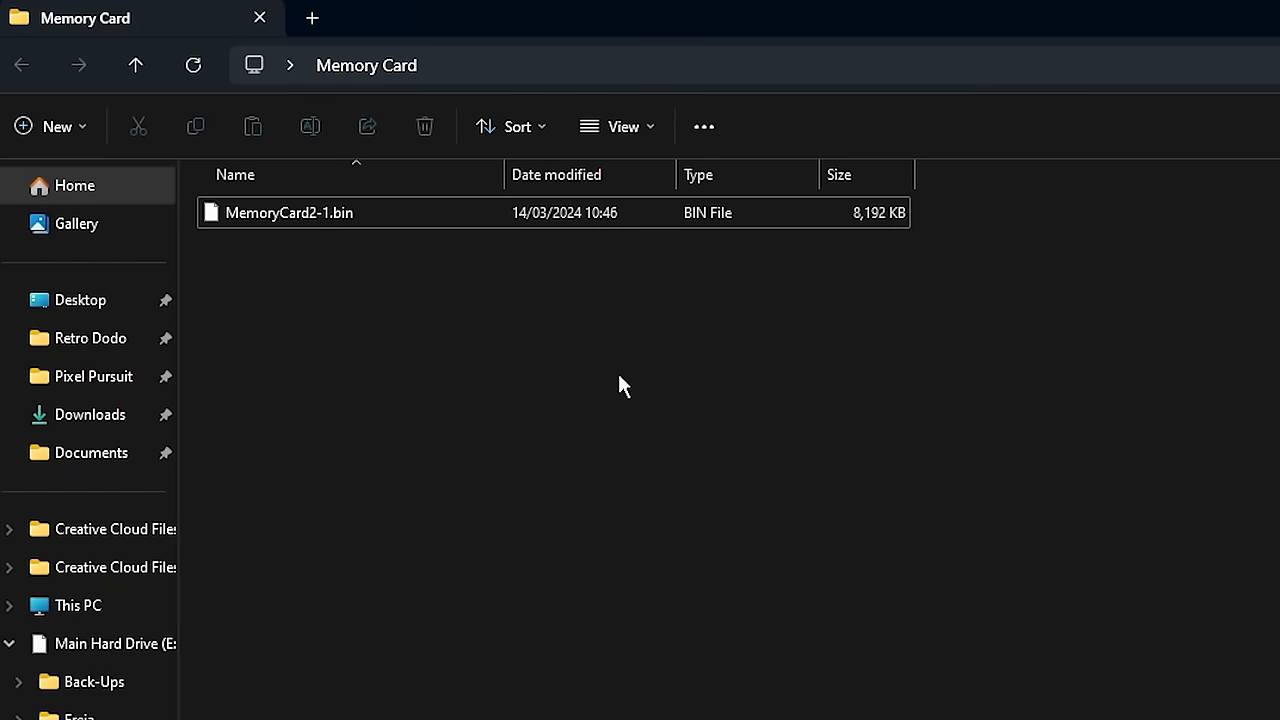